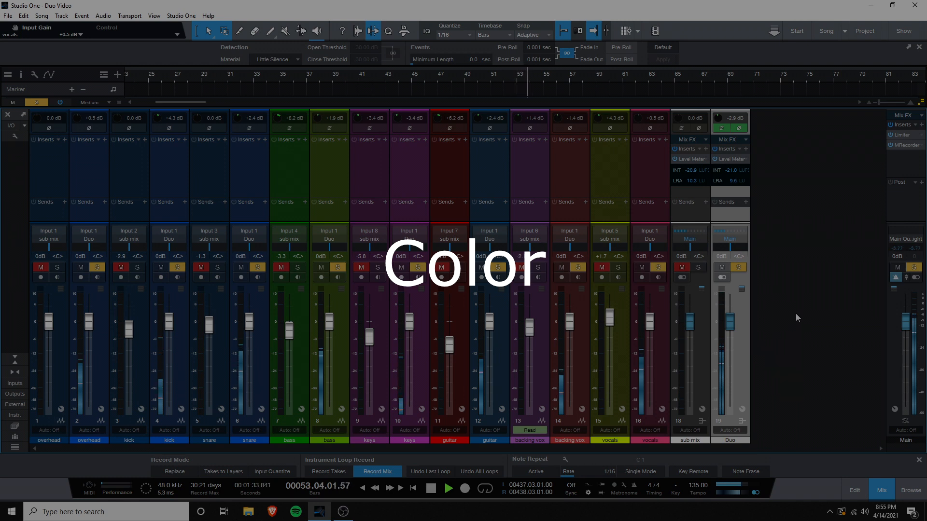
click(448, 489)
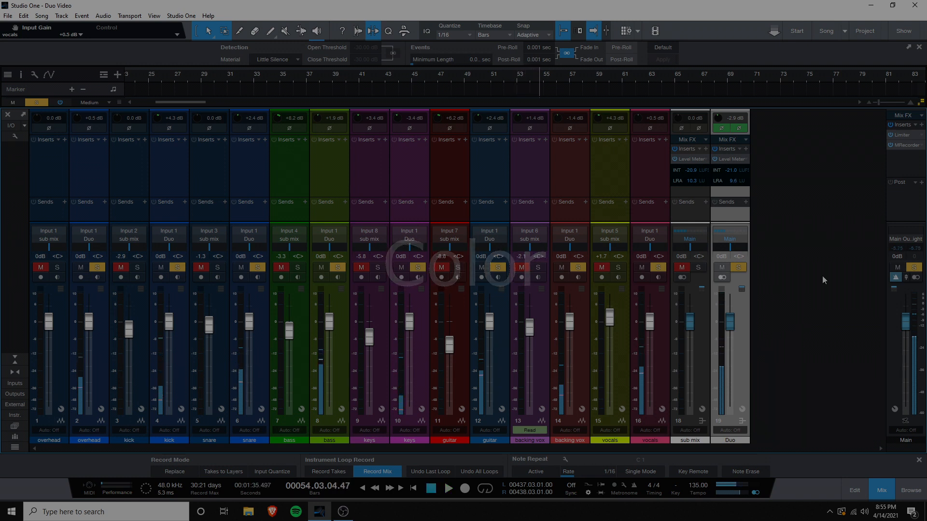